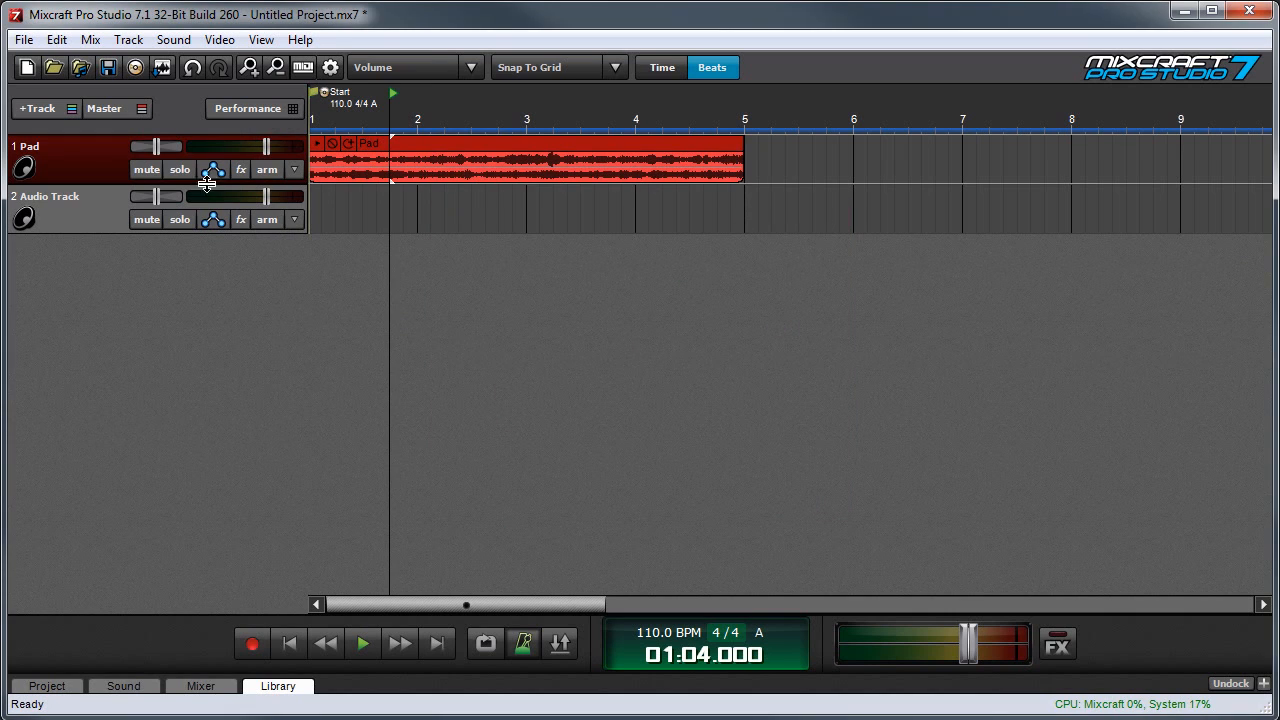
Open Manage Plug-Ins, filter effects then instruments, close, and reopen it showing all 75.
left_click(23, 39)
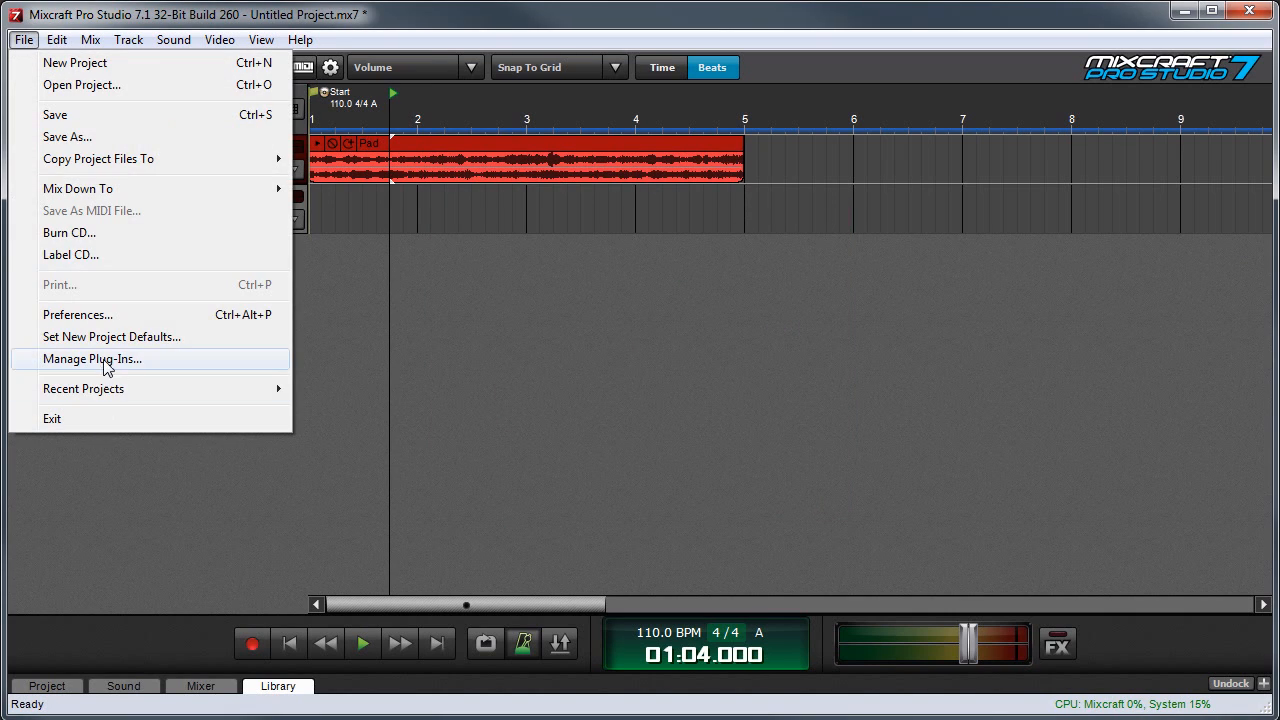
left_click(92, 358)
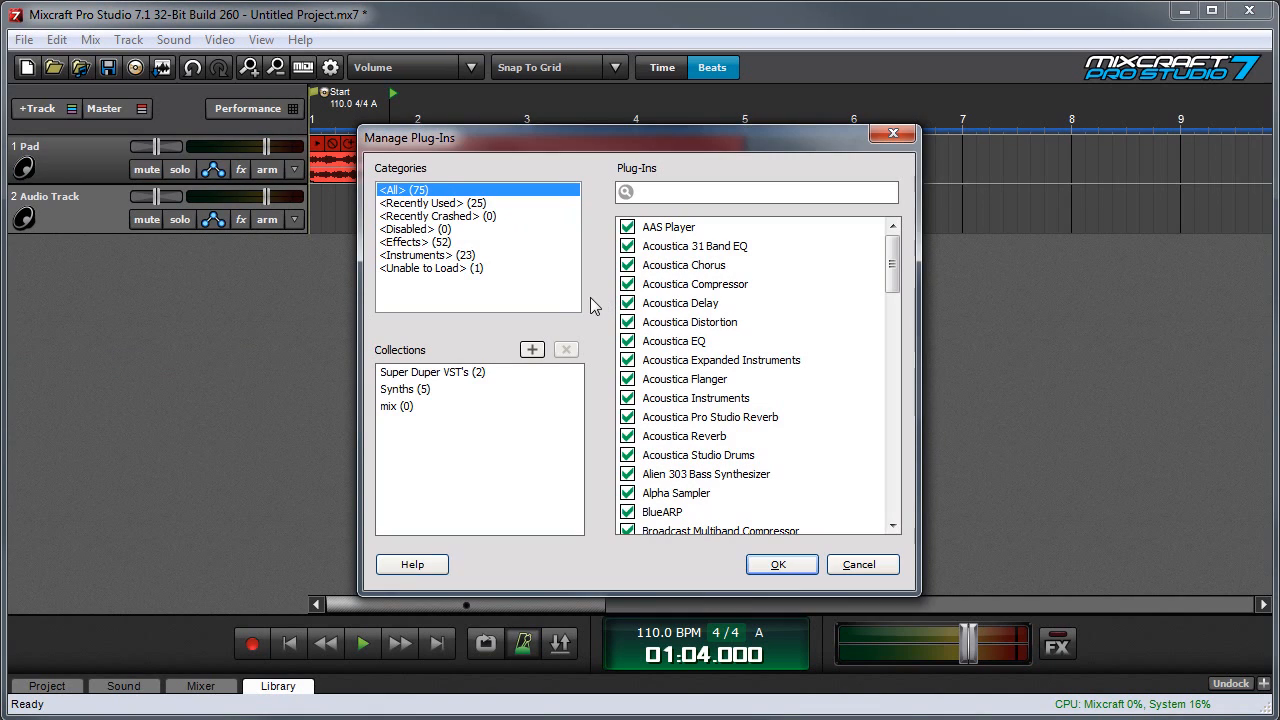
mouse_move(710, 282)
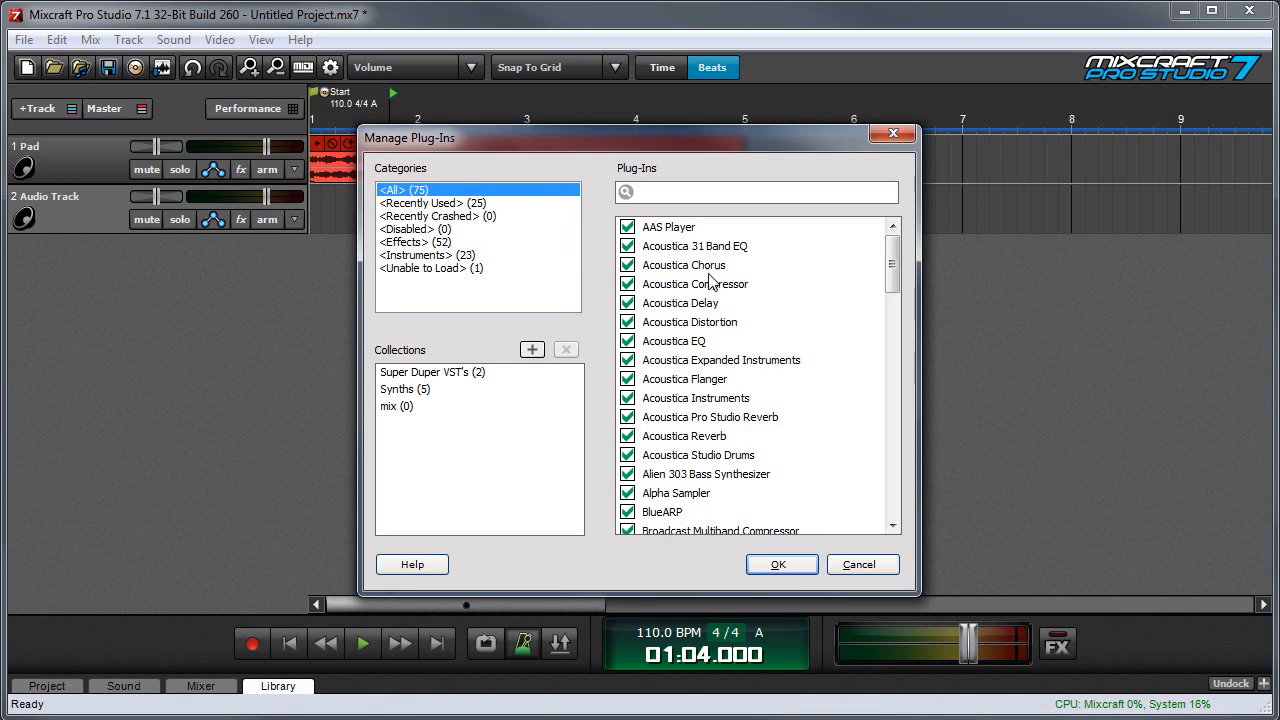
mouse_move(785, 268)
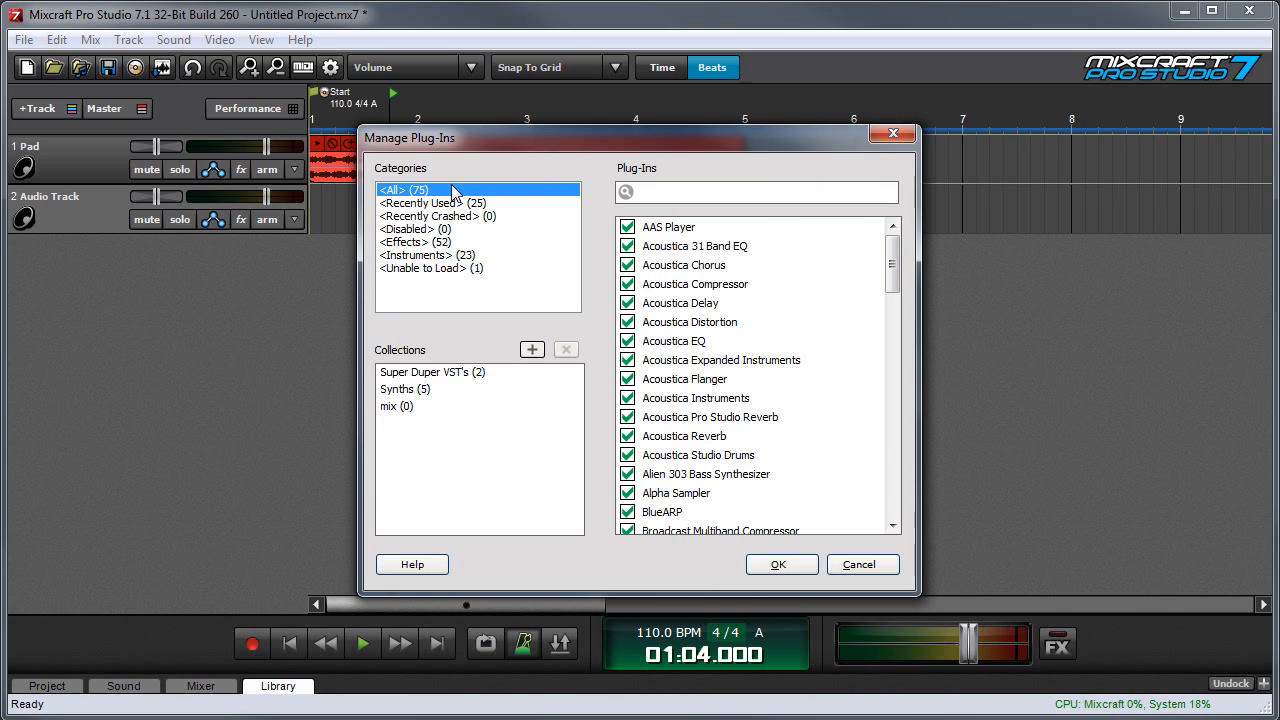
left_click(415, 242)
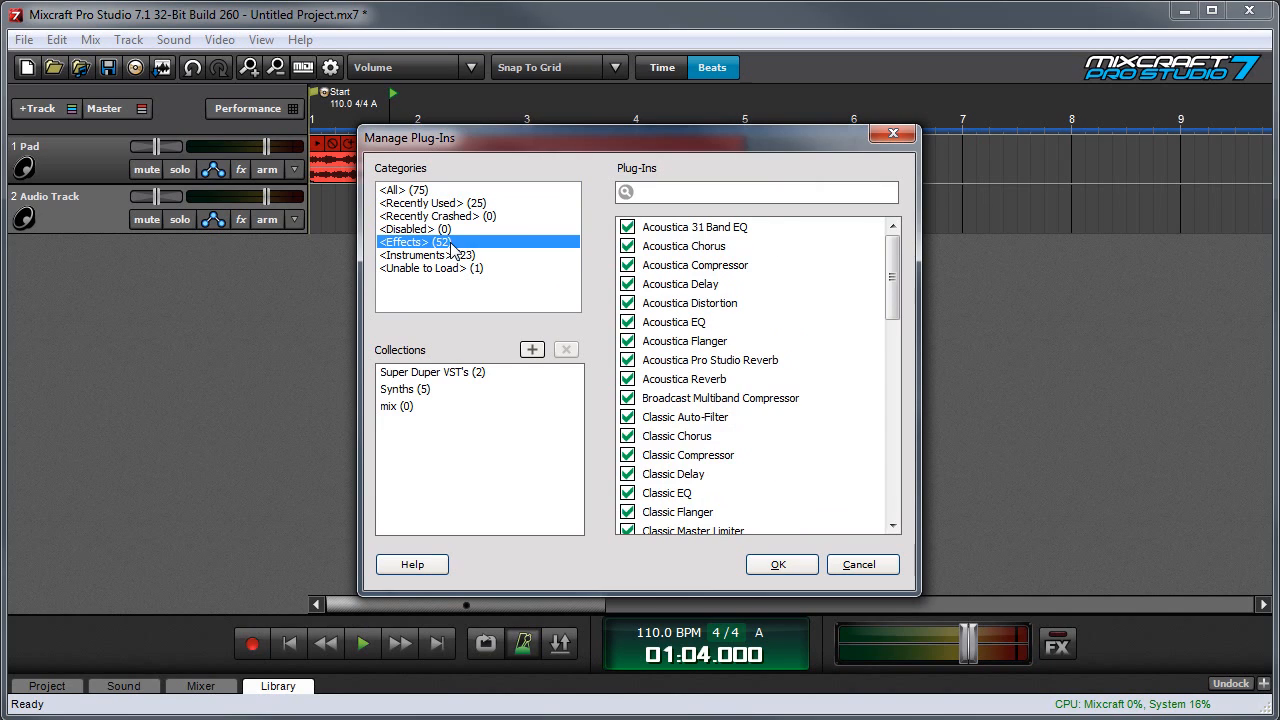
left_click(425, 255)
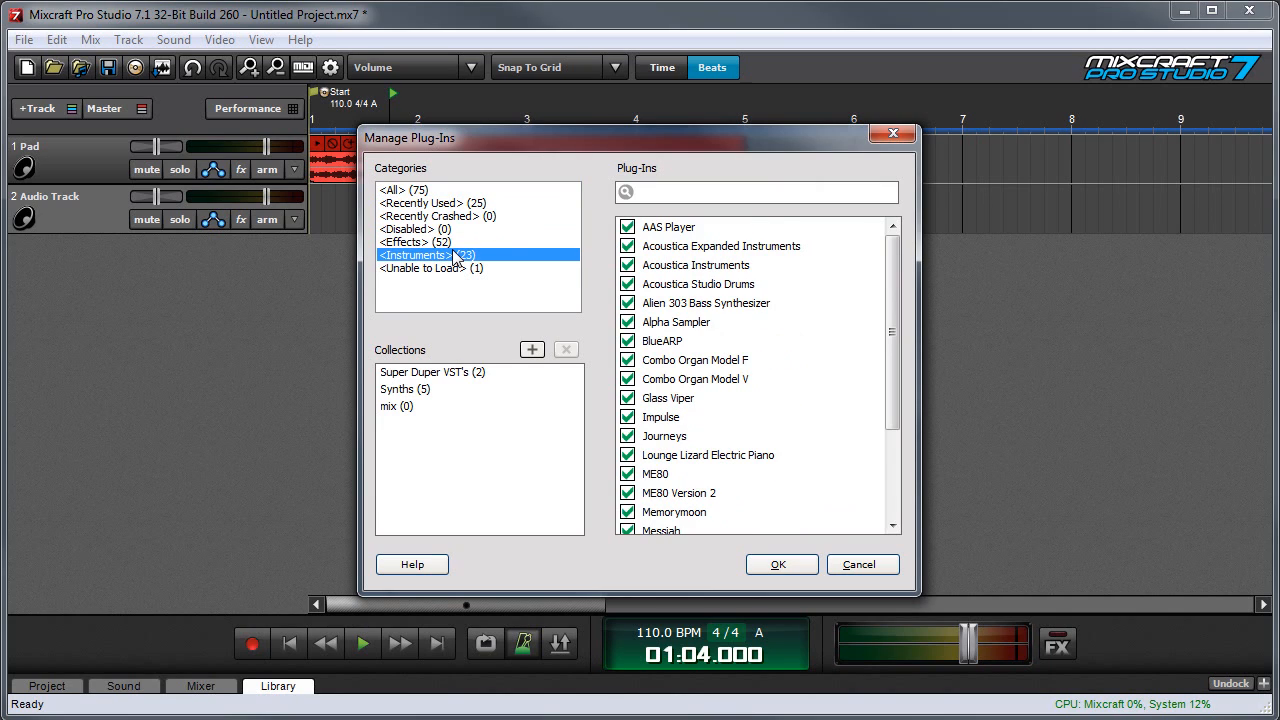
mouse_move(560, 253)
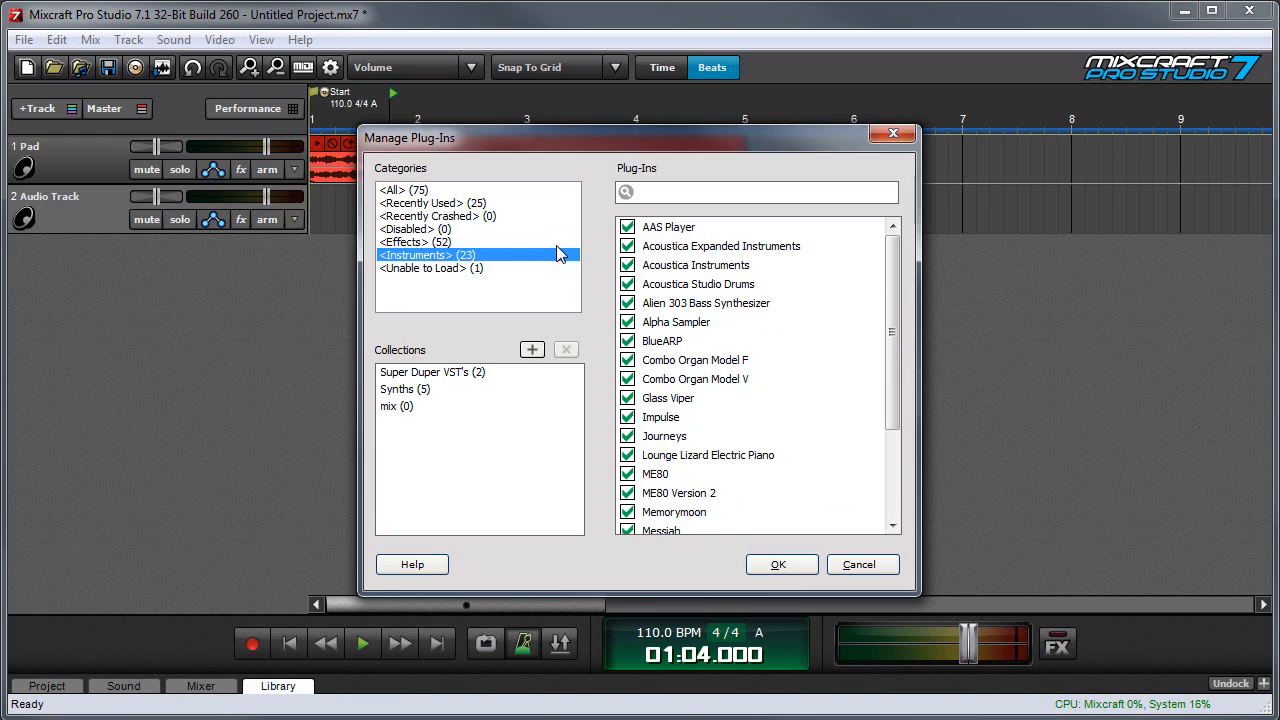
left_click(415, 242)
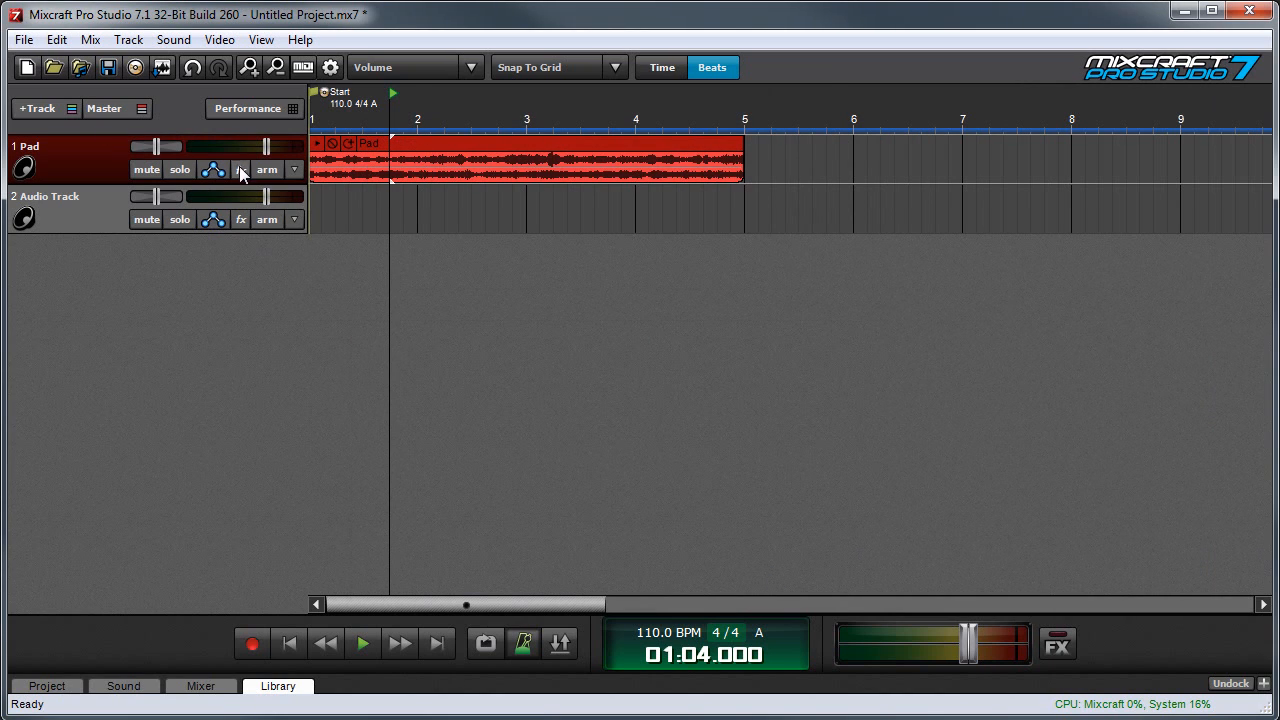
left_click(240, 169)
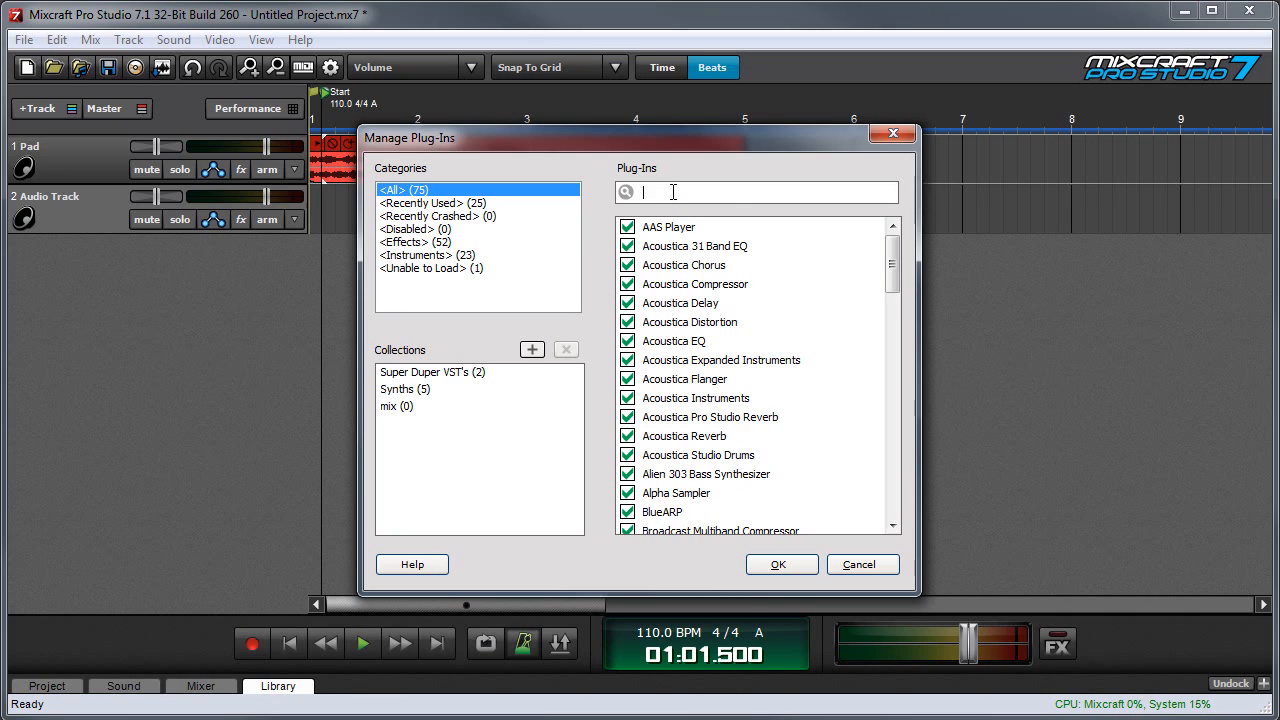
type("s")
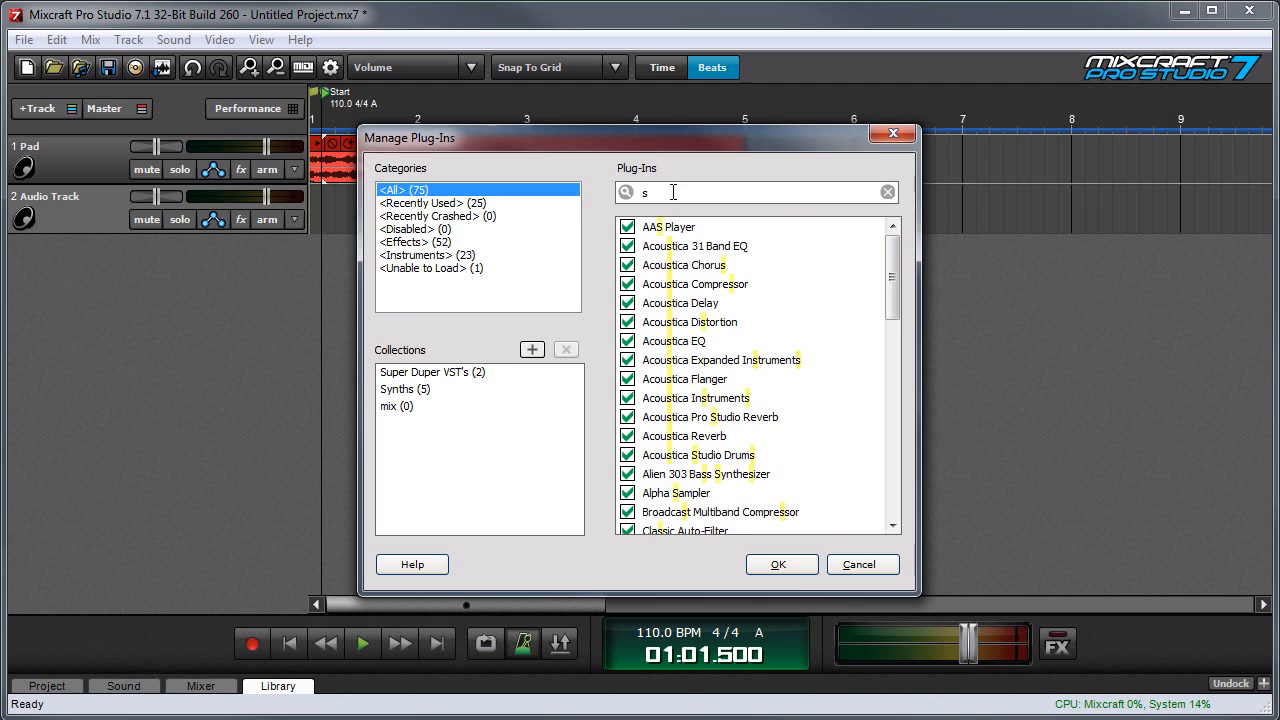
type("tu")
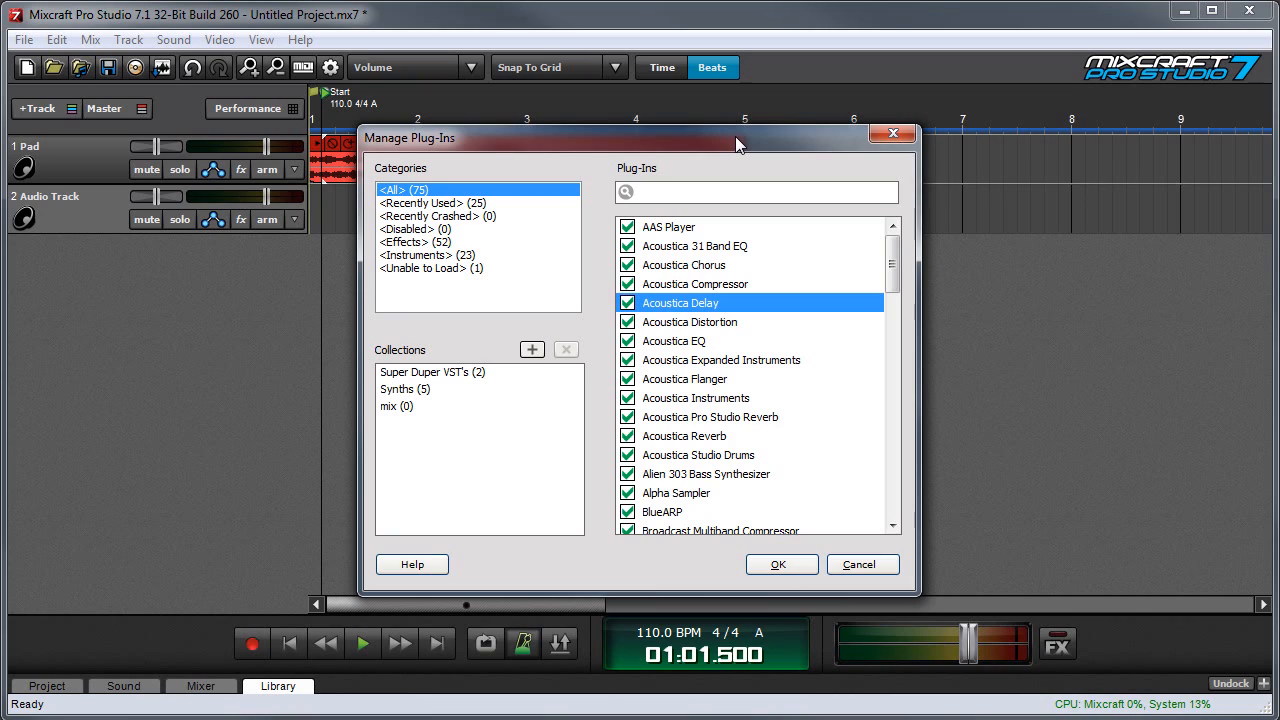
mouse_move(446, 334)
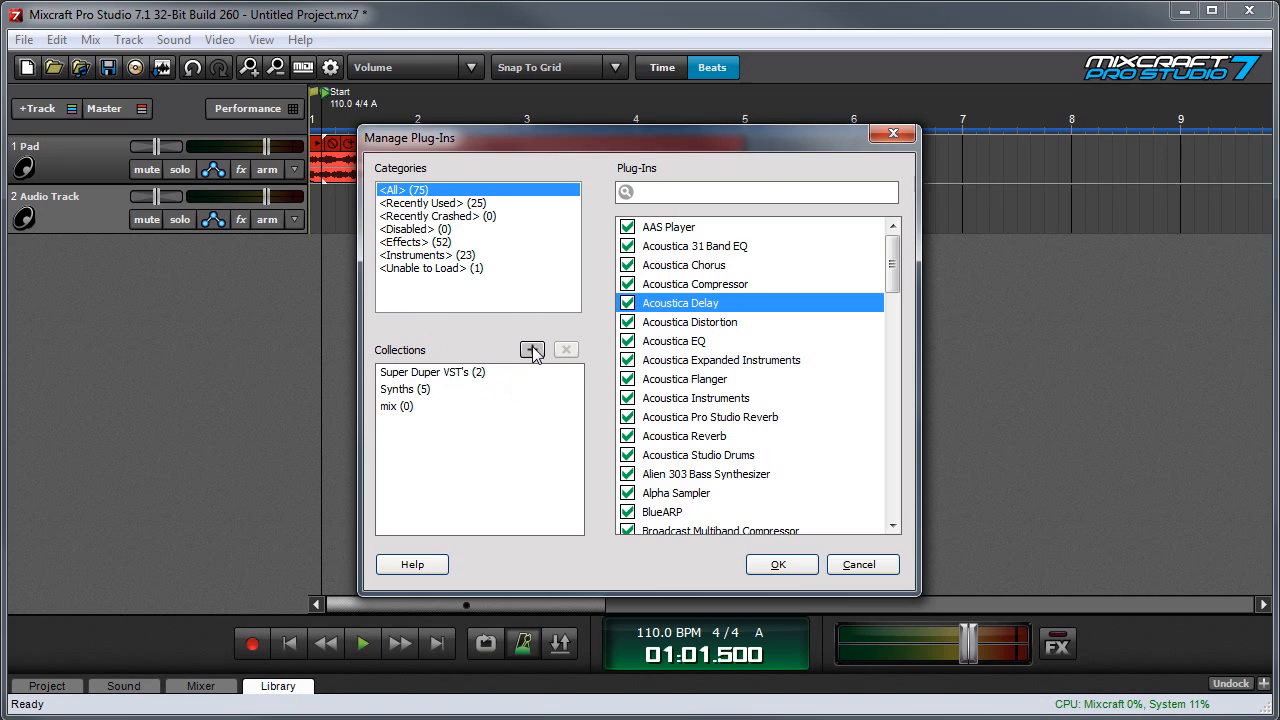
Add a collection named Compressors holding Acoustica, SideKick6 and VTC-1 compressors.
left_click(532, 349)
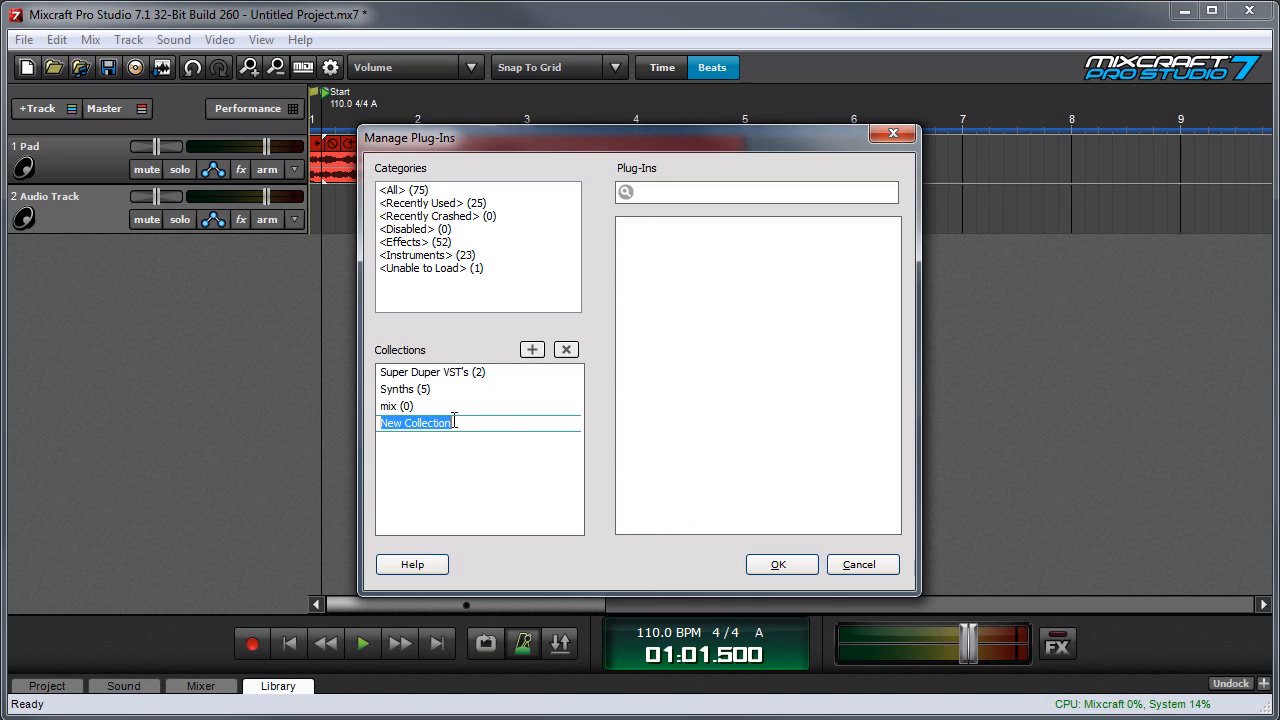
type("Compl")
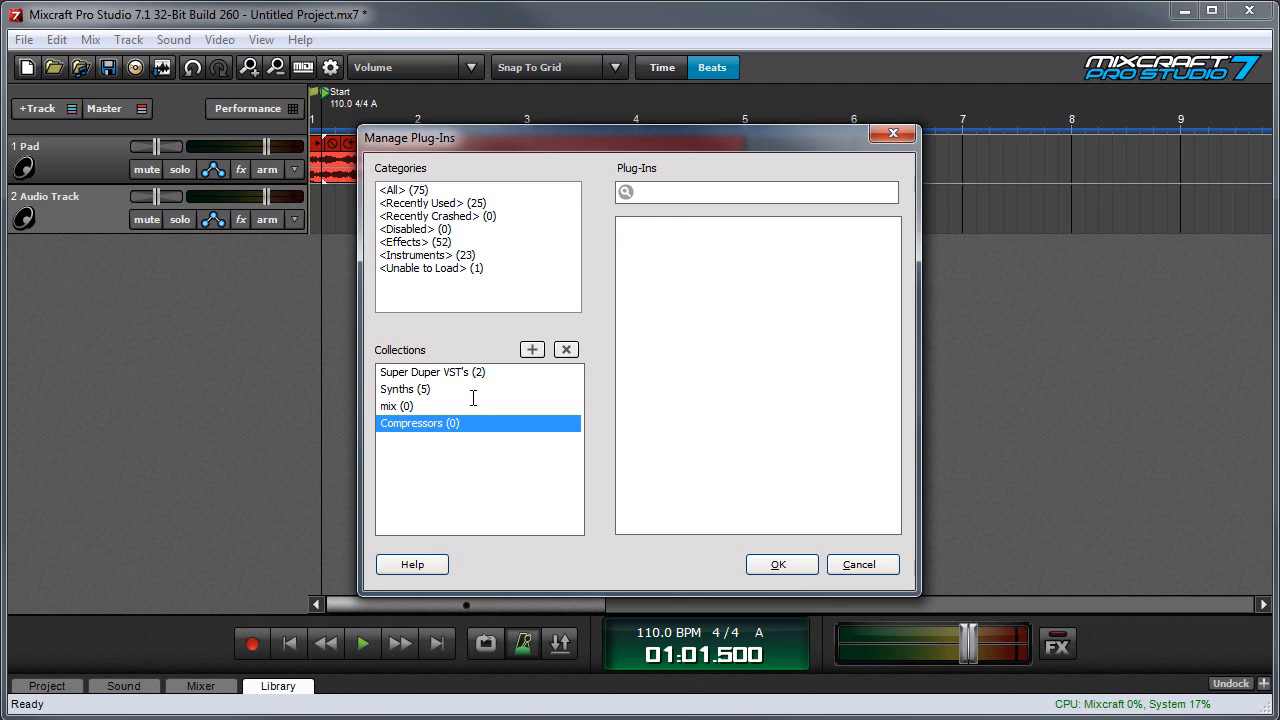
left_click(402, 190)
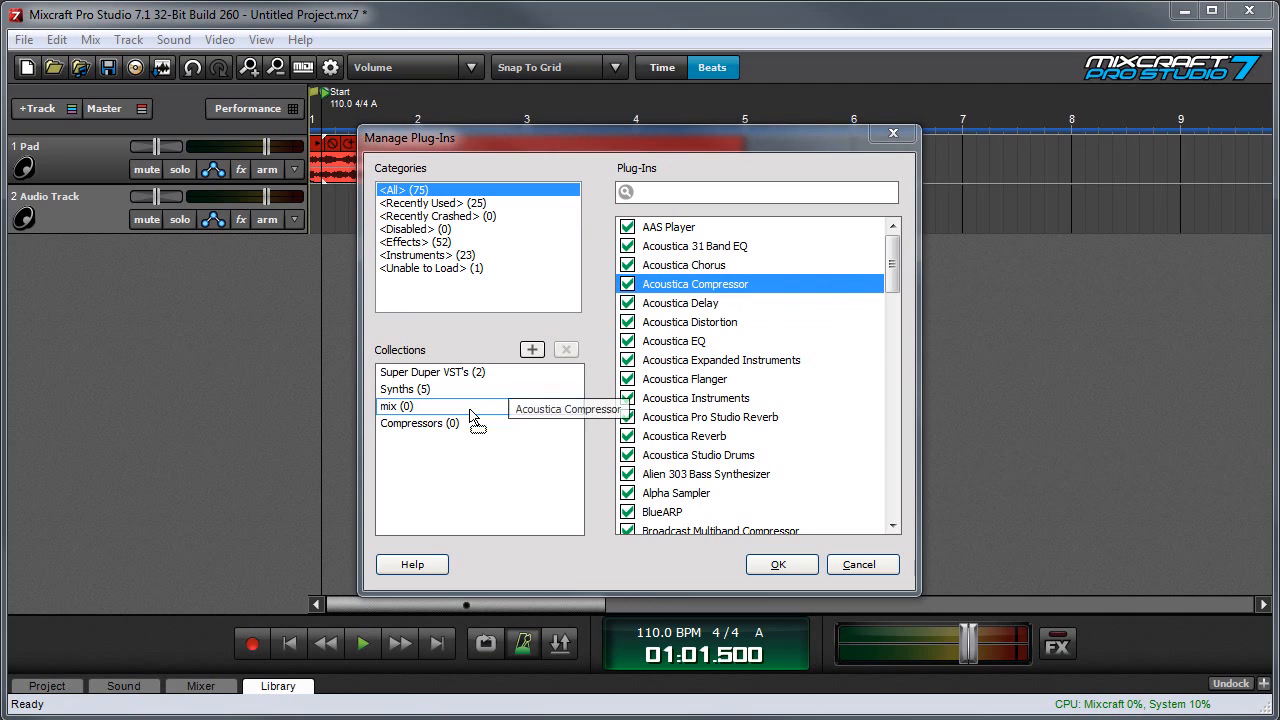
scroll("down", 3)
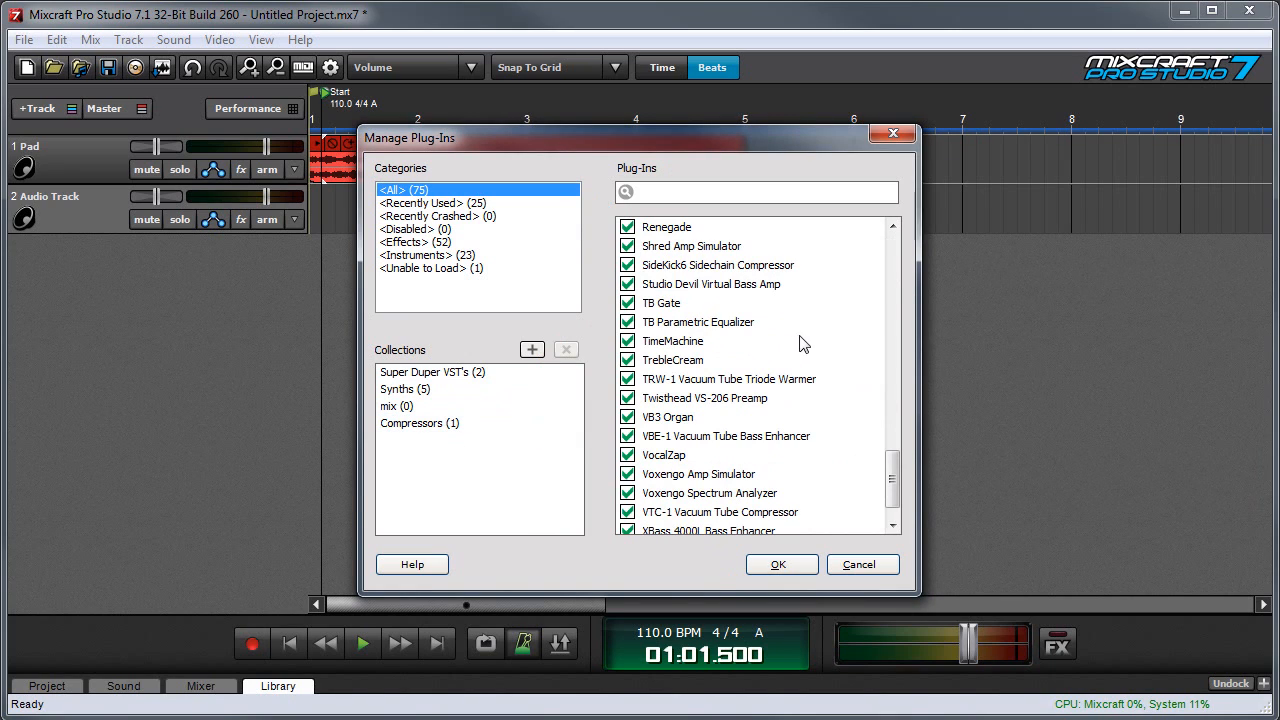
left_click(718, 511)
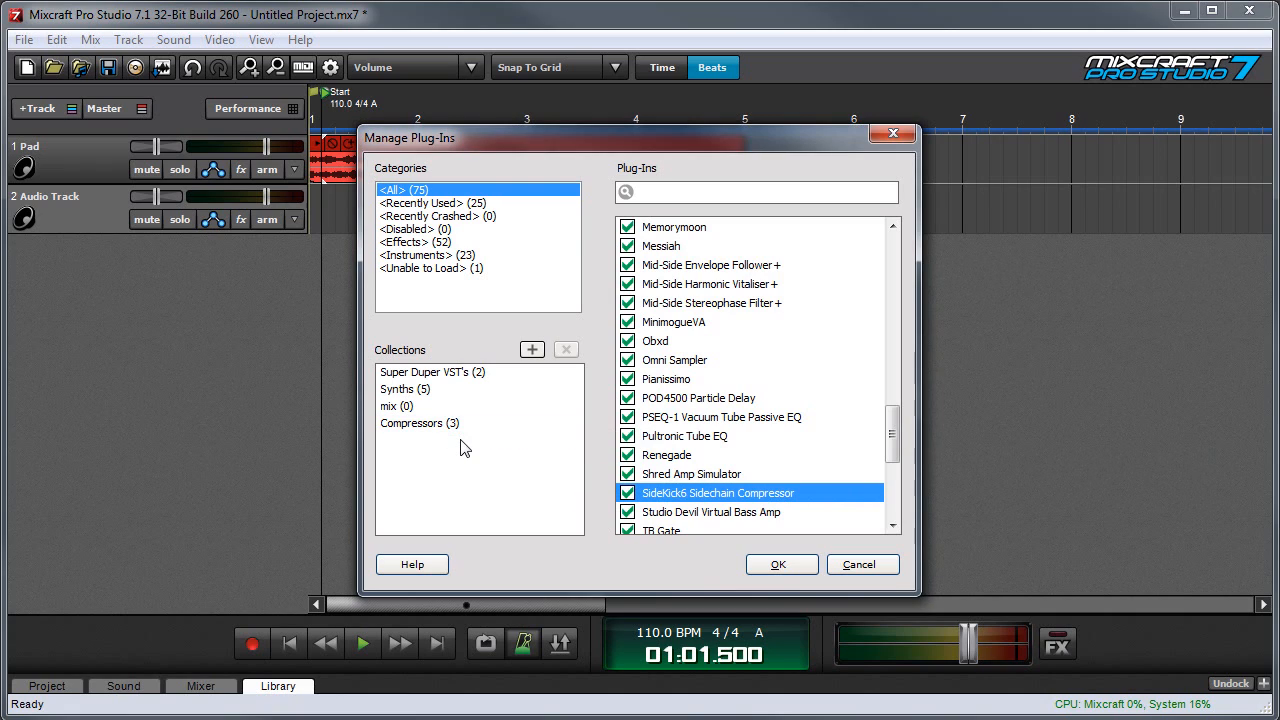
left_click(413, 423)
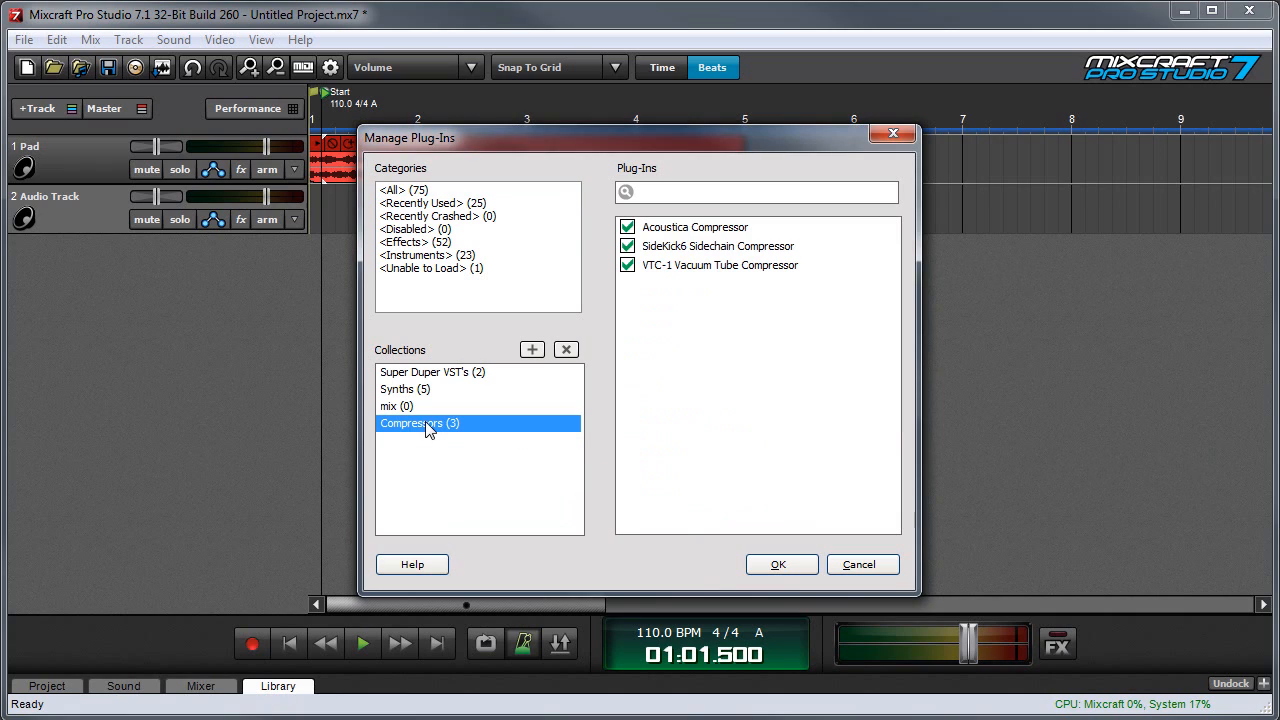
Confirm the plug-in manager and list track 2's effects, showing the Compressors collection.
left_click(720, 265)
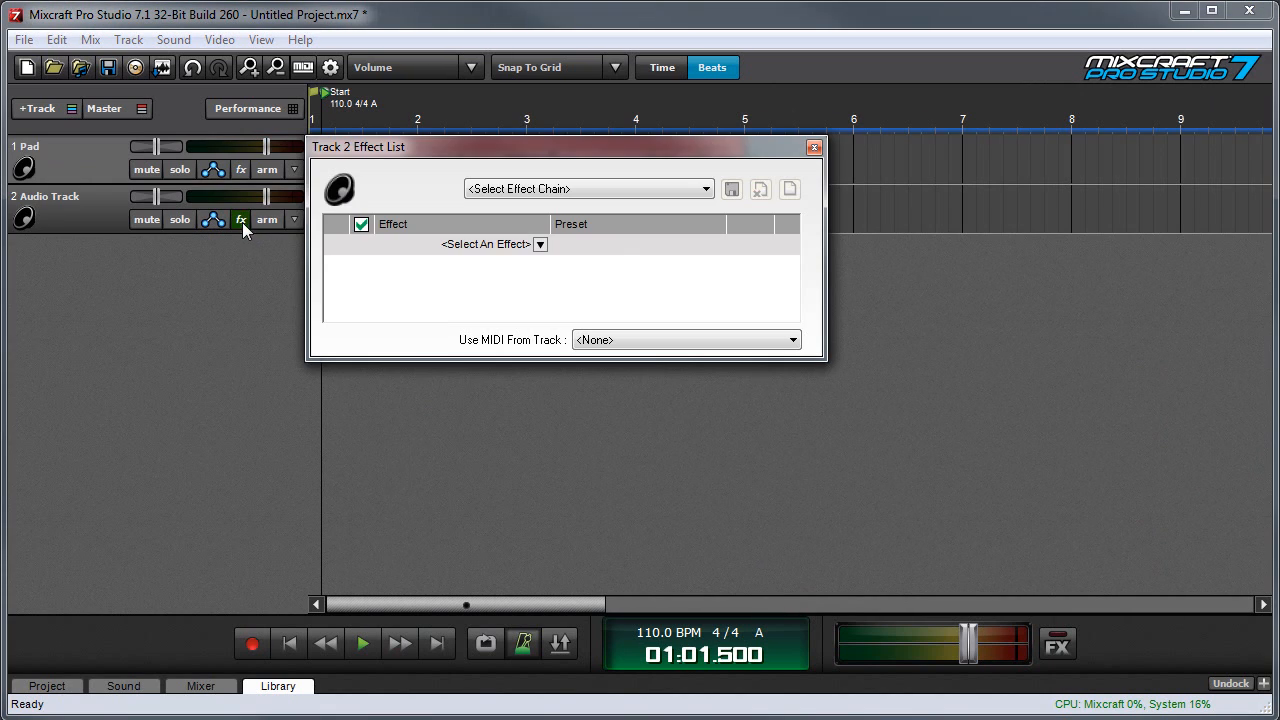
left_click(540, 244)
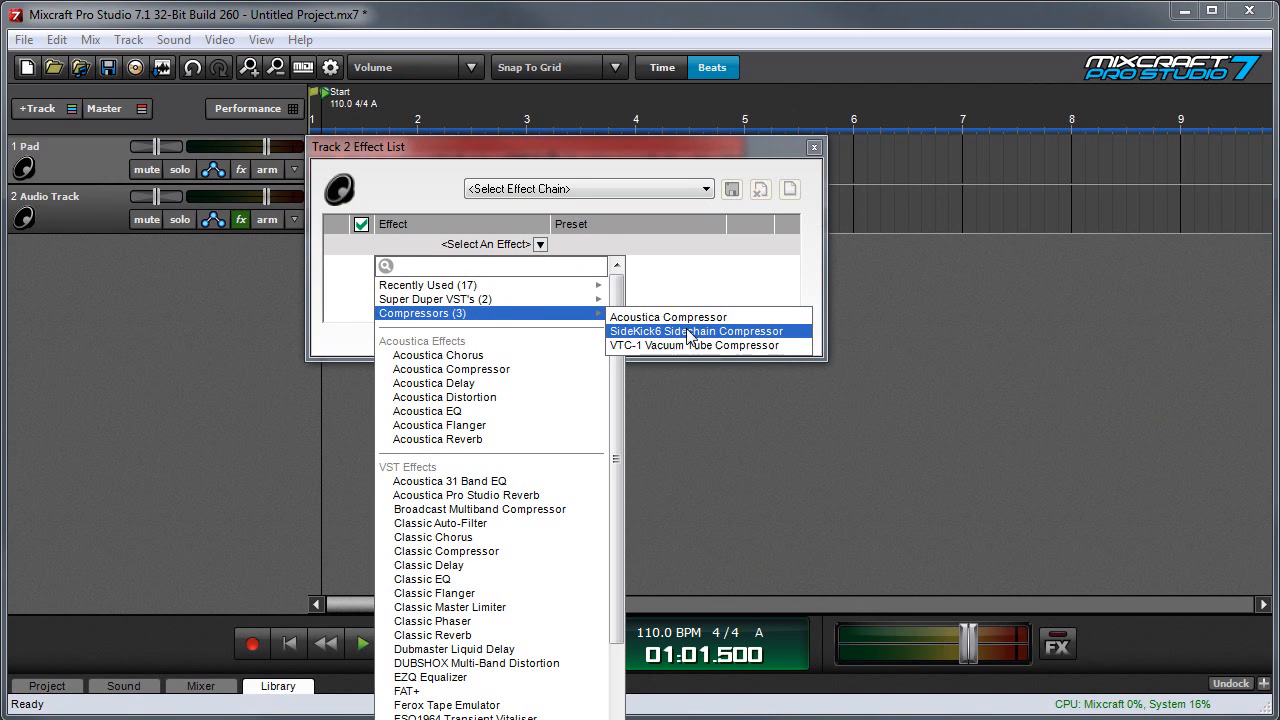
mouse_move(695, 345)
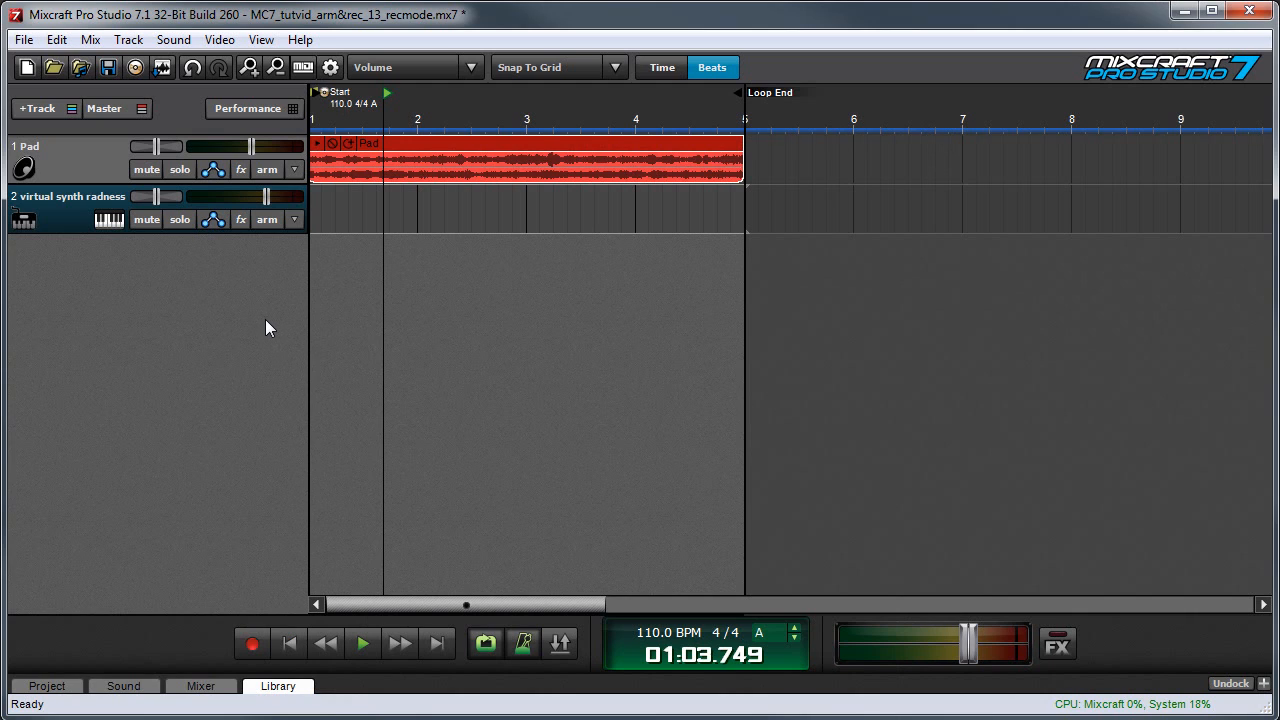
mouse_move(105, 219)
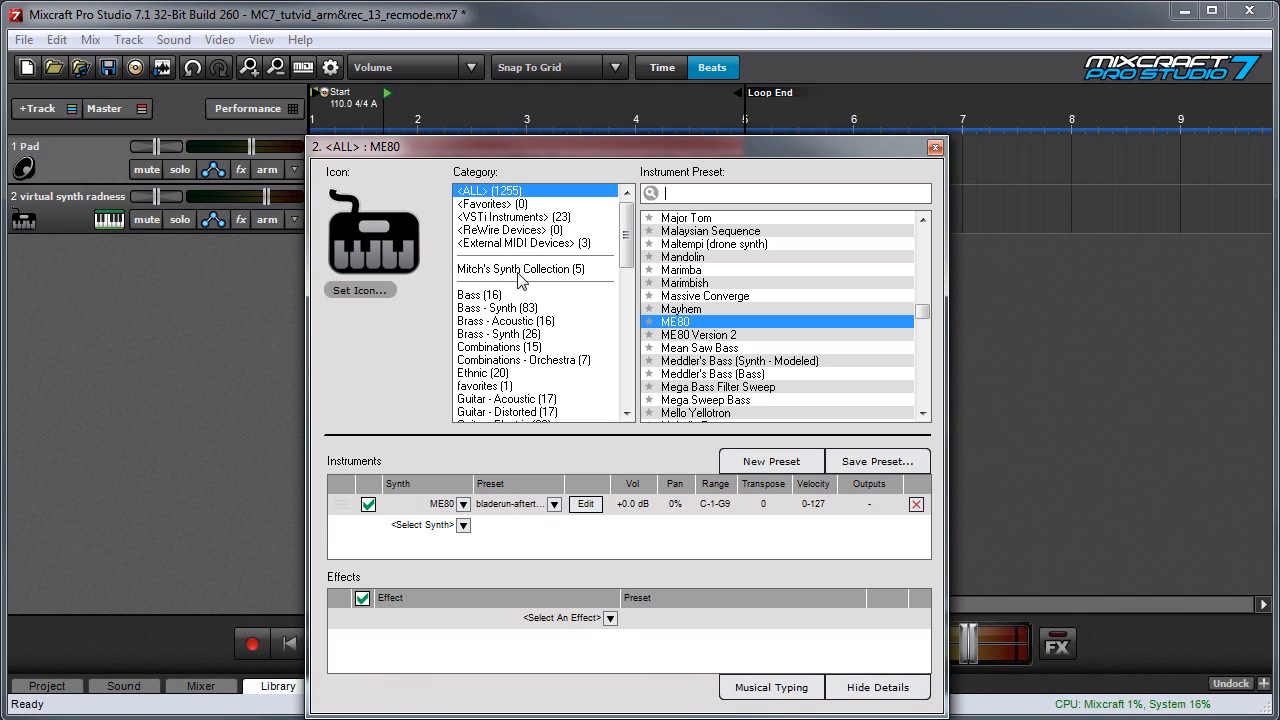
Filter Category to Mitch's Synth Collection and load the Journeys preset as the instrument.
left_click(520, 269)
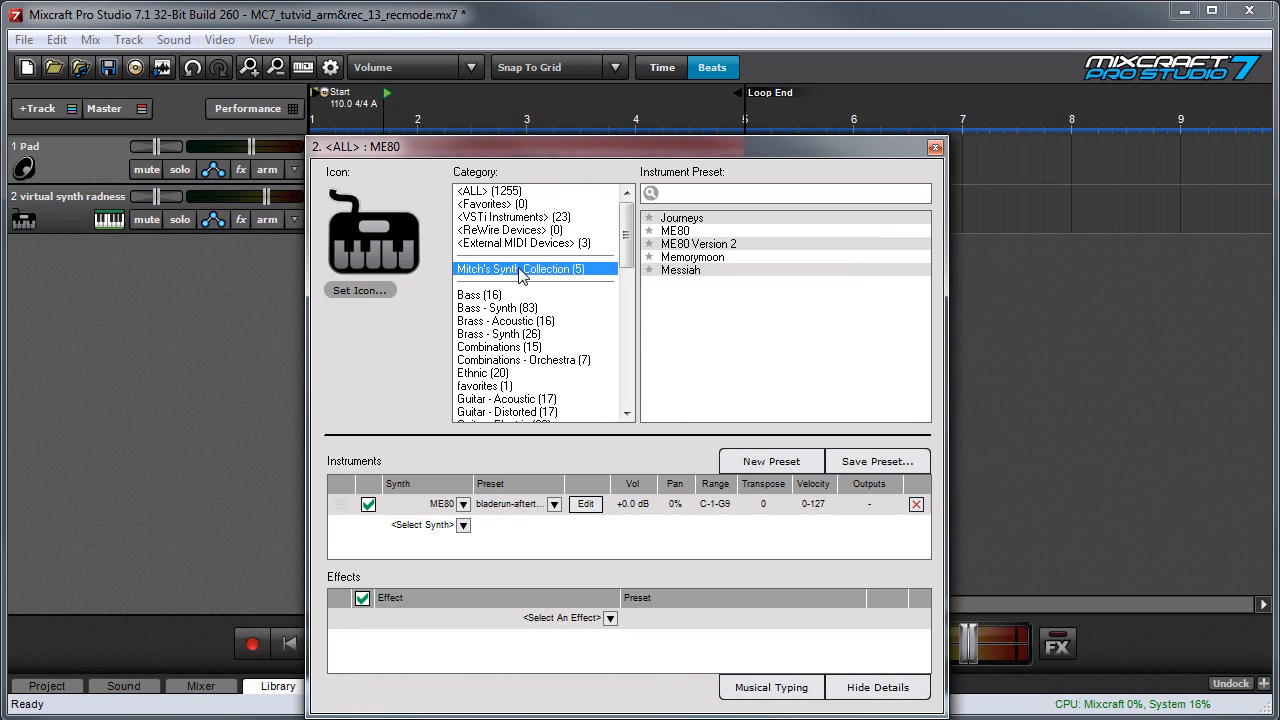
left_click(682, 217)
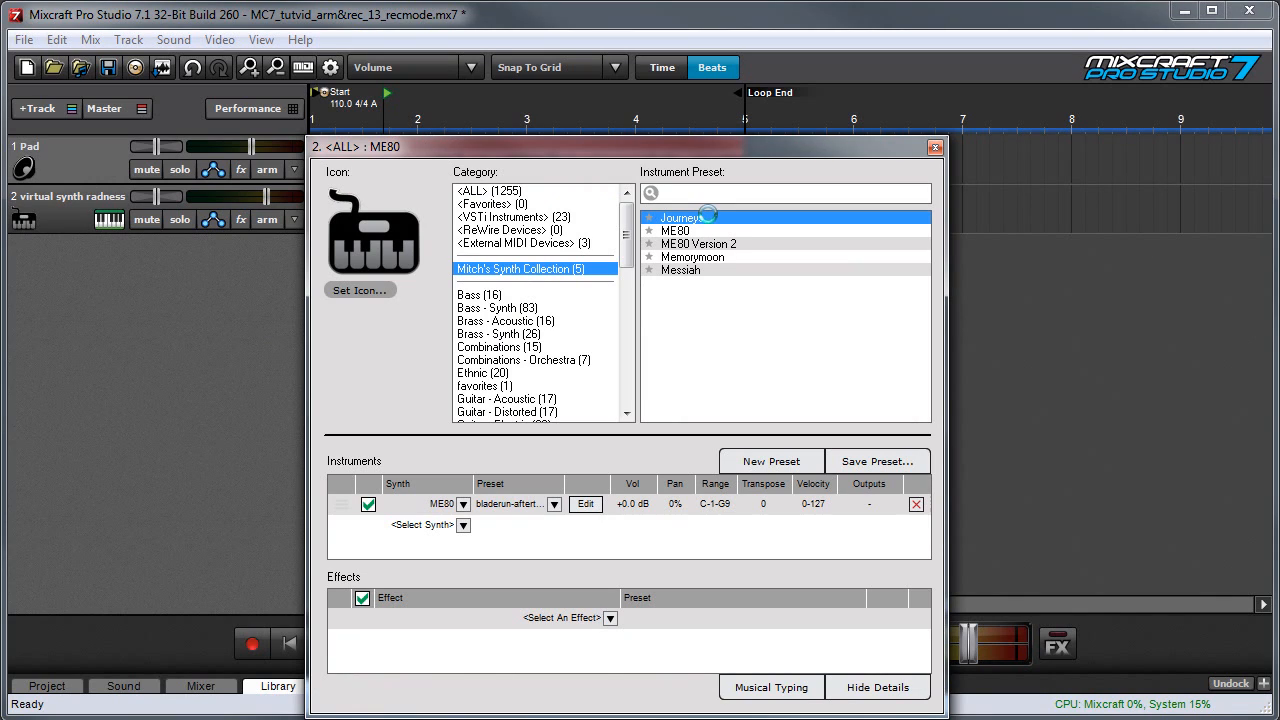
double_click(681, 217)
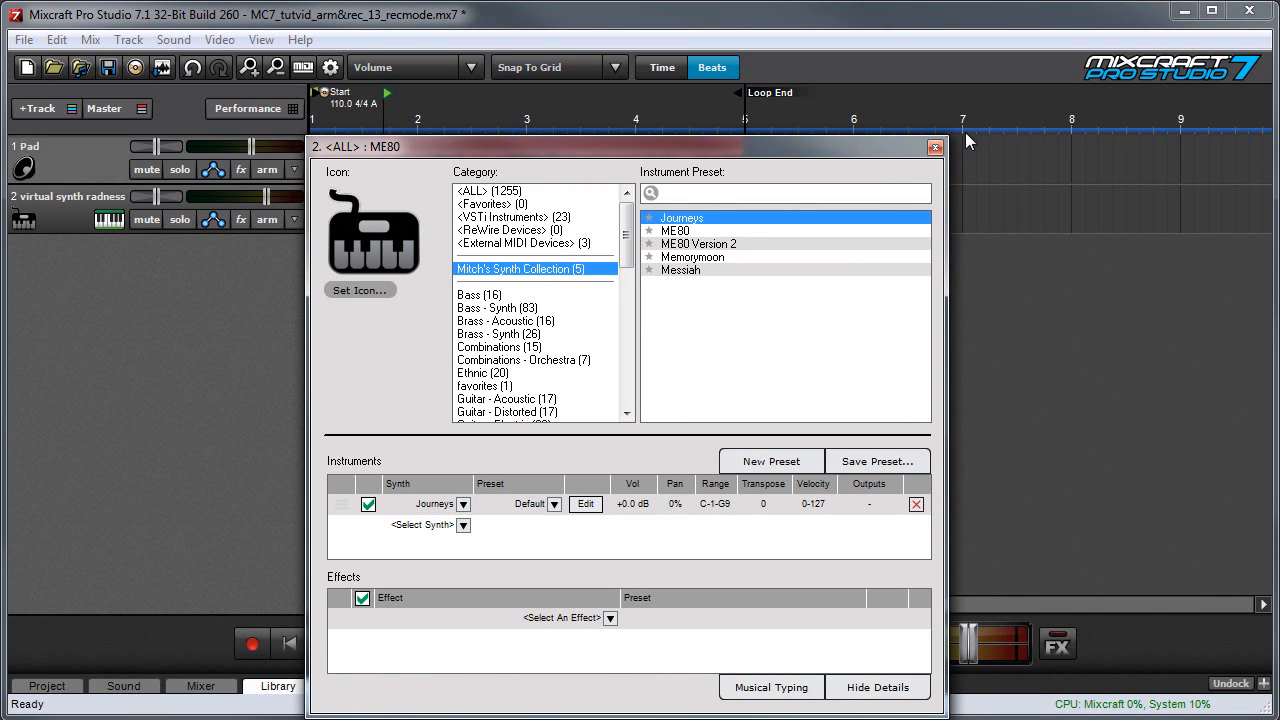